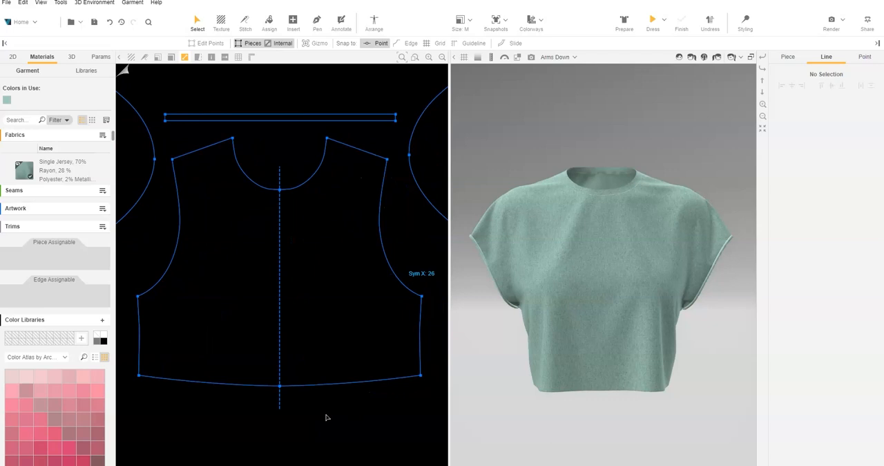
Draw a 3-inch vertical internal line at the front piece's centre hem with the Pen tool
left_click(317, 19)
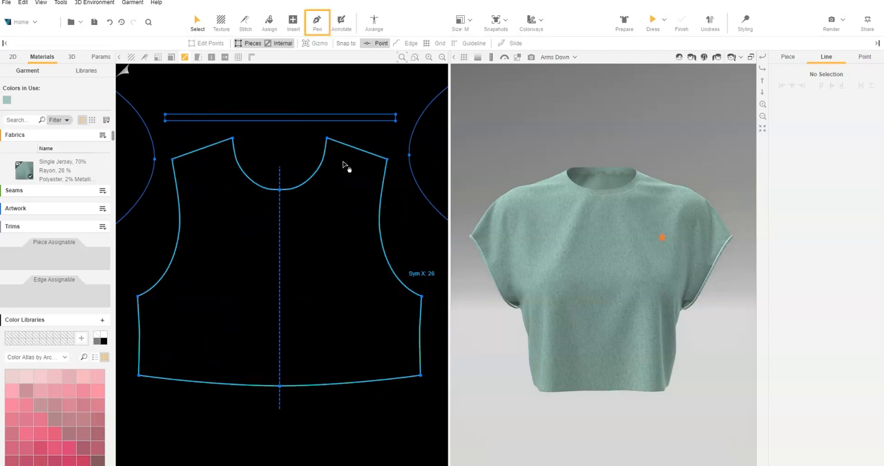
left_click(317, 20)
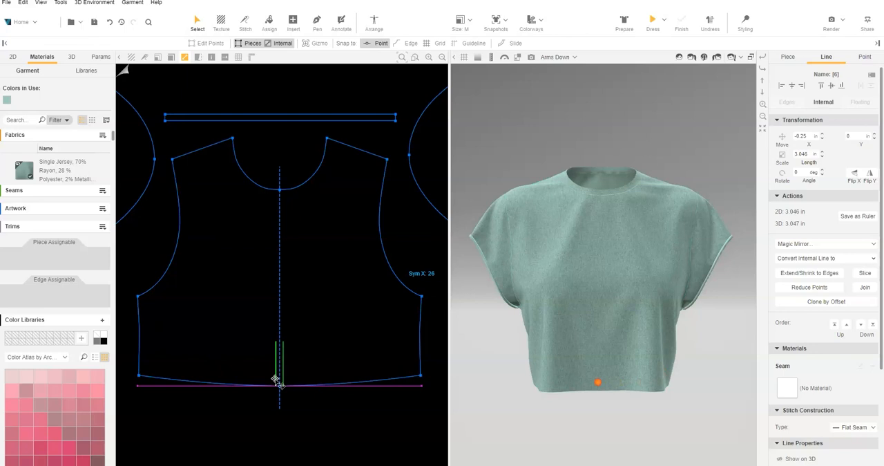
Clone the hem line by offset with X spacing -0.5 and 20 copies
left_click(827, 301)
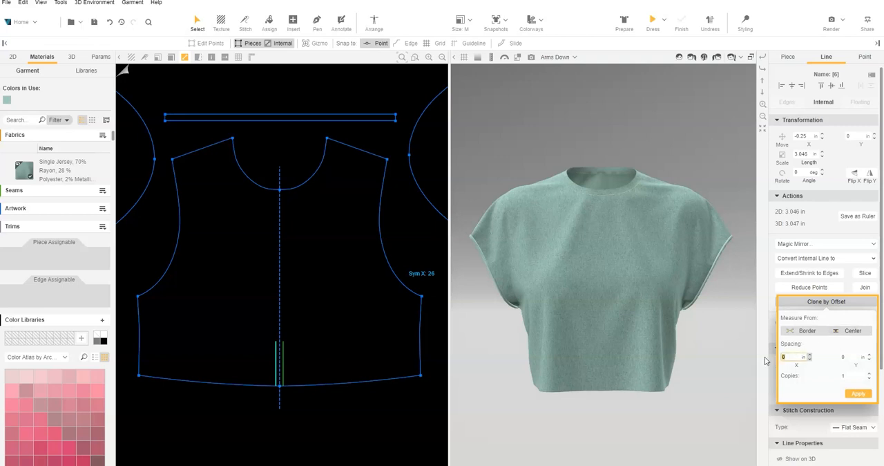
type("-5")
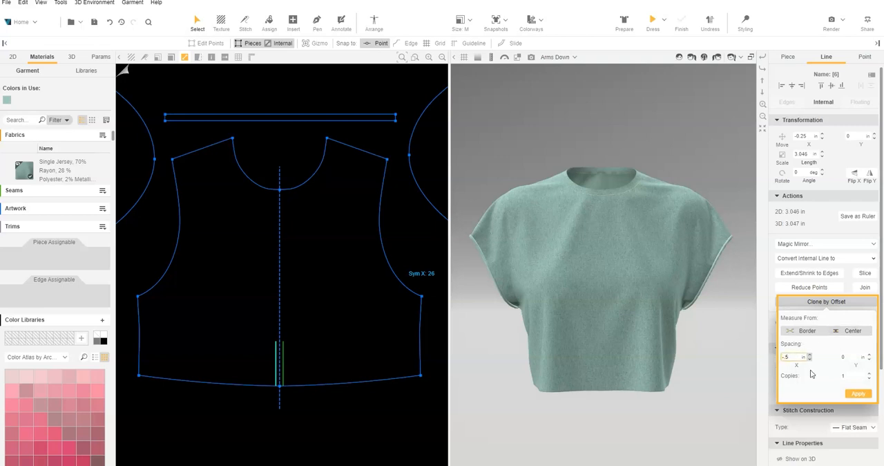
type("20")
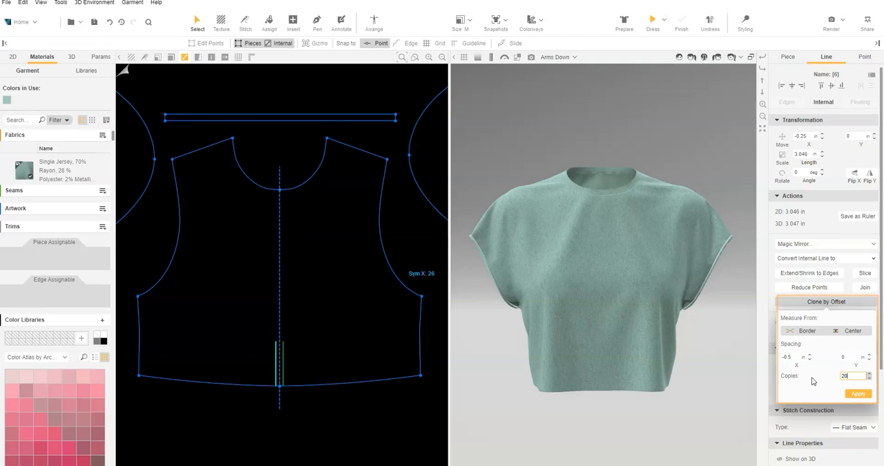
left_click(859, 392)
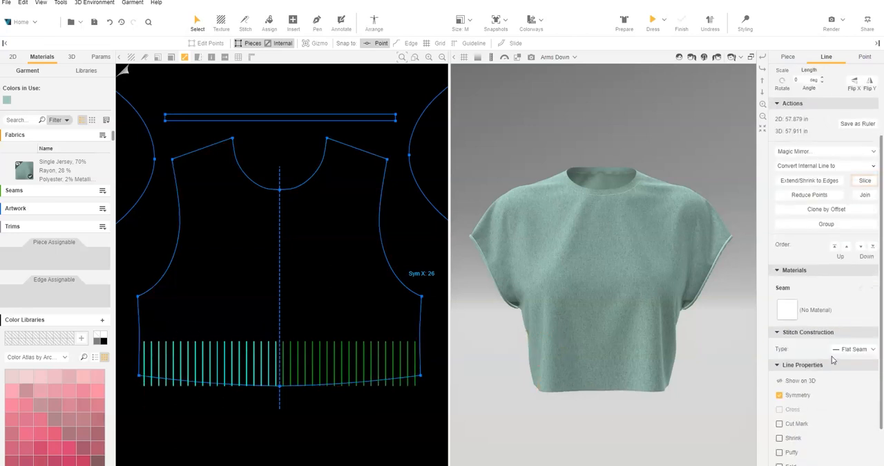
Slice the front piece along the hem lines, declining slits so they become strips
left_click(864, 180)
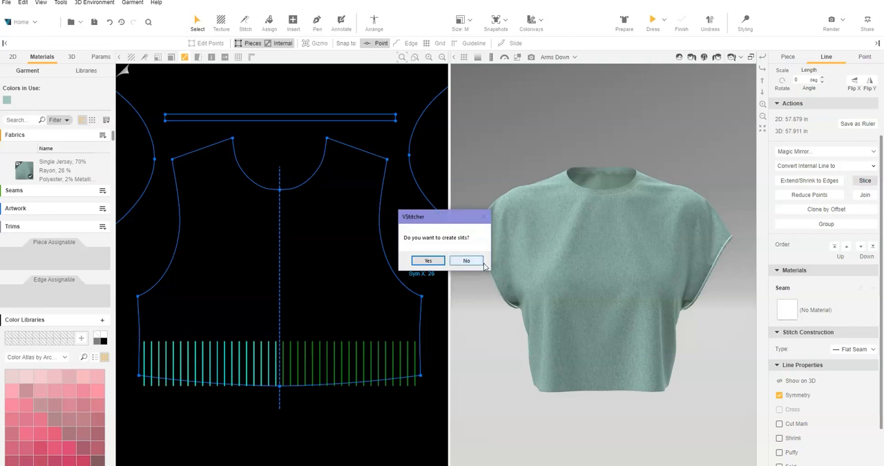
left_click(466, 261)
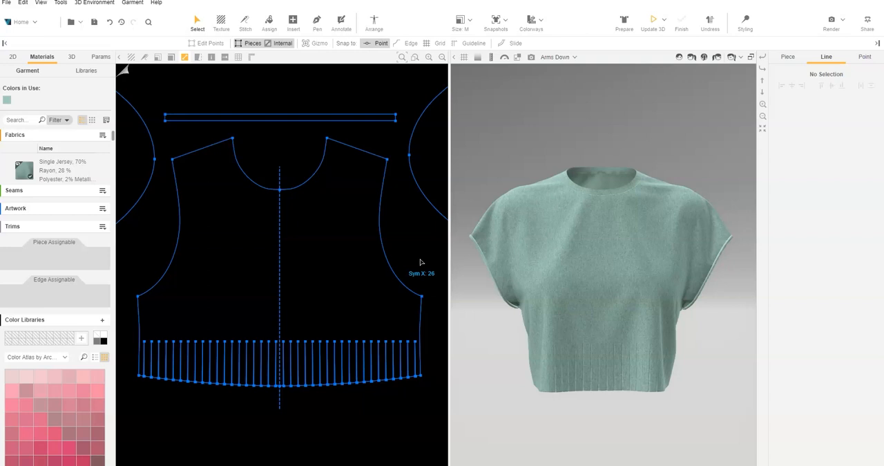
mouse_move(654, 23)
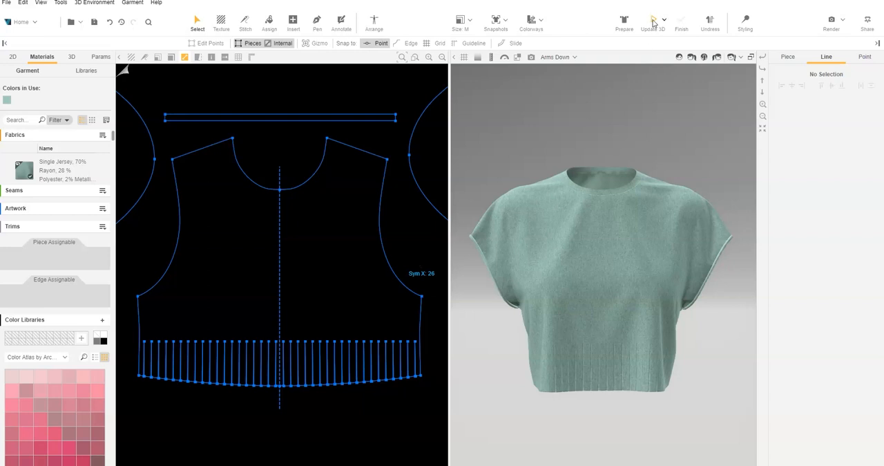
Update 3D so the front hem hangs as separate fringe strips
left_click(681, 19)
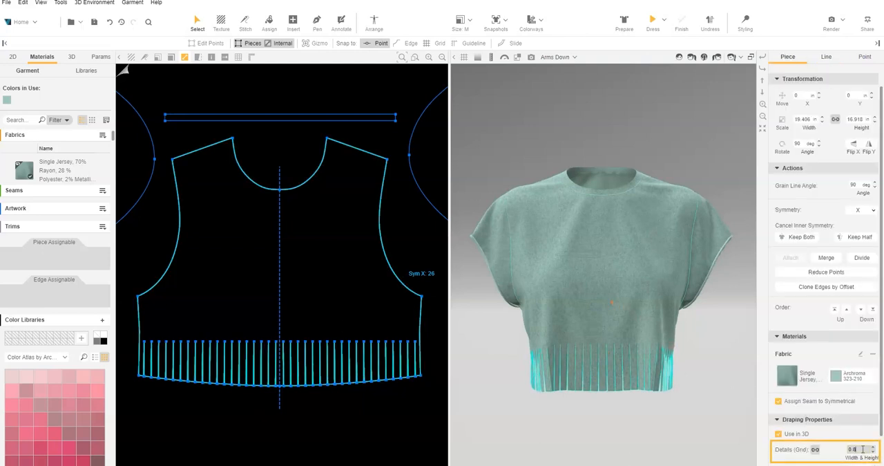
Set the strip pieces' draping Details (Grid) to 0.3 and redrape
type("0.3")
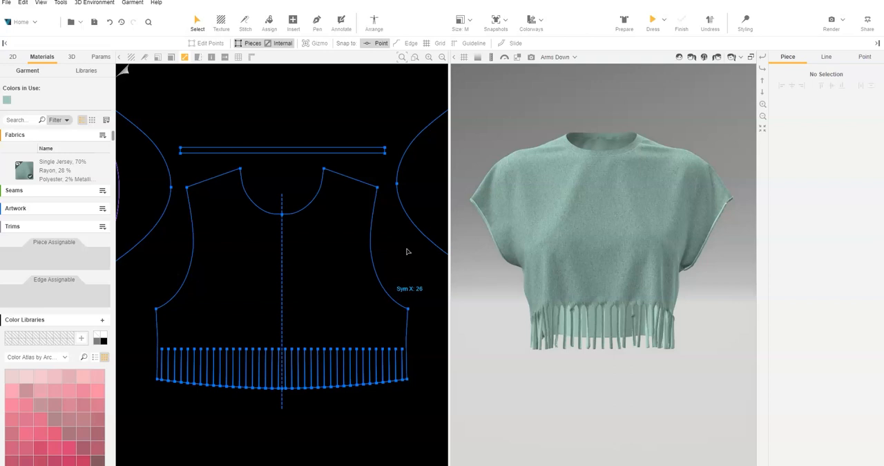
left_click(318, 21)
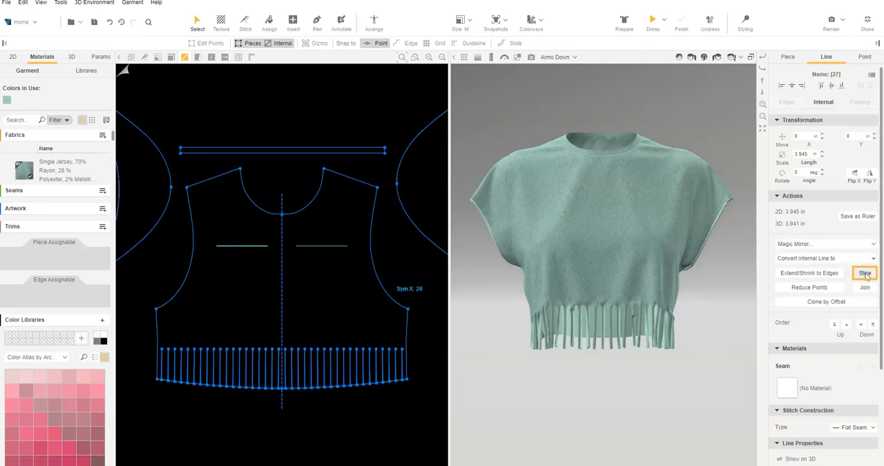
left_click(864, 272)
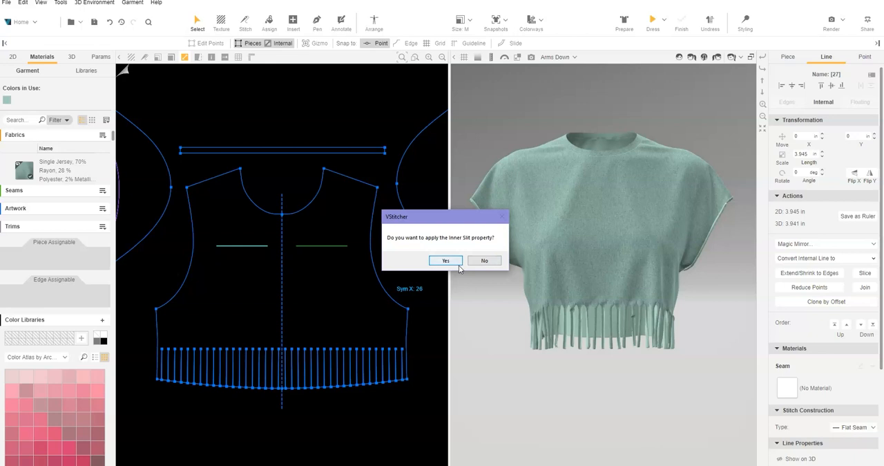
left_click(445, 260)
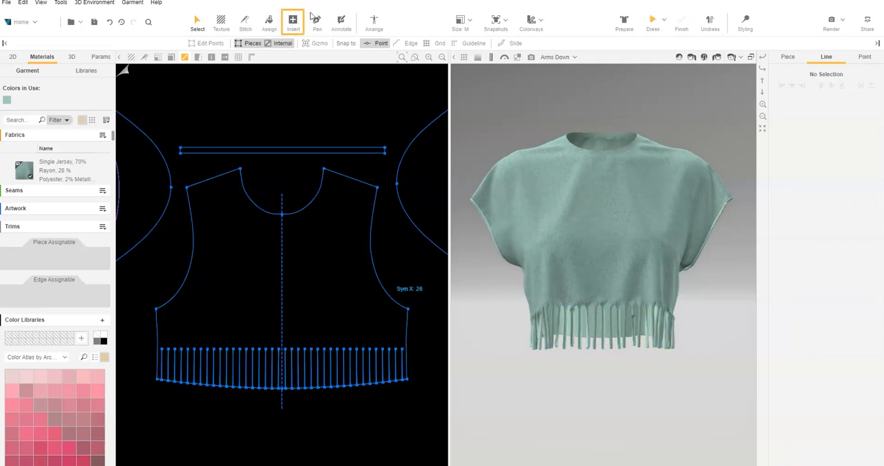
Insert a 0.1 by 4 inch rectangle on the front piece's centre line near the neckline
left_click(293, 20)
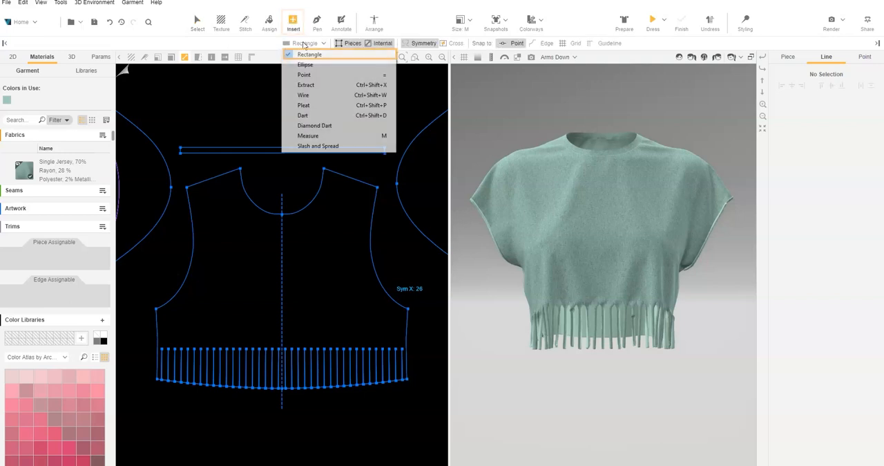
left_click(309, 54)
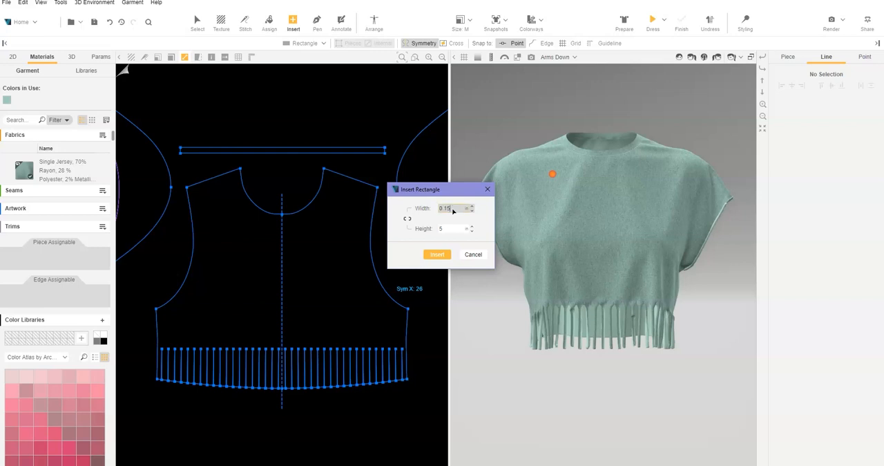
type("0.1")
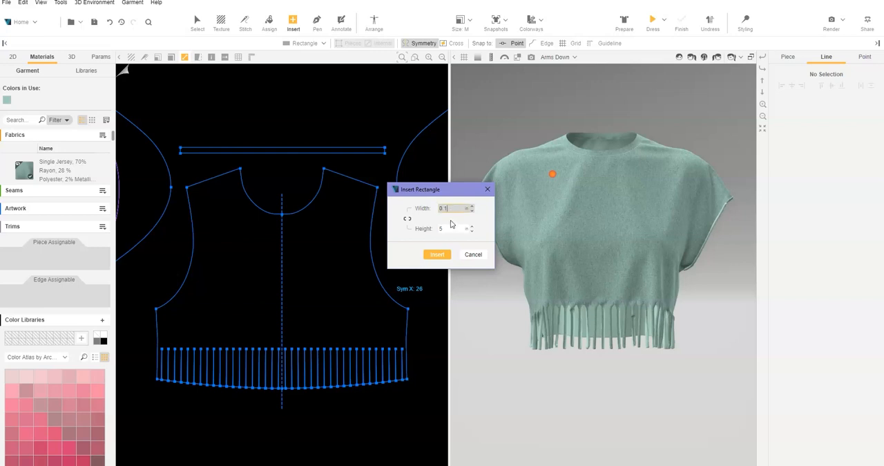
triple_click(453, 208)
type("4")
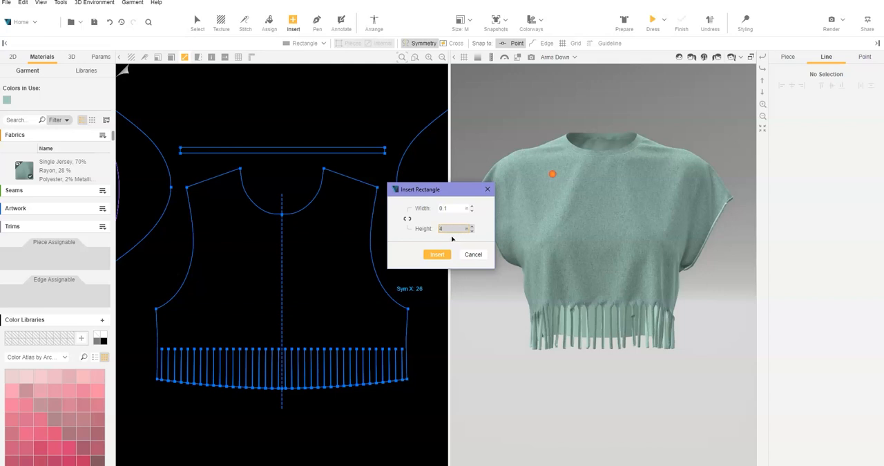
left_click(436, 254)
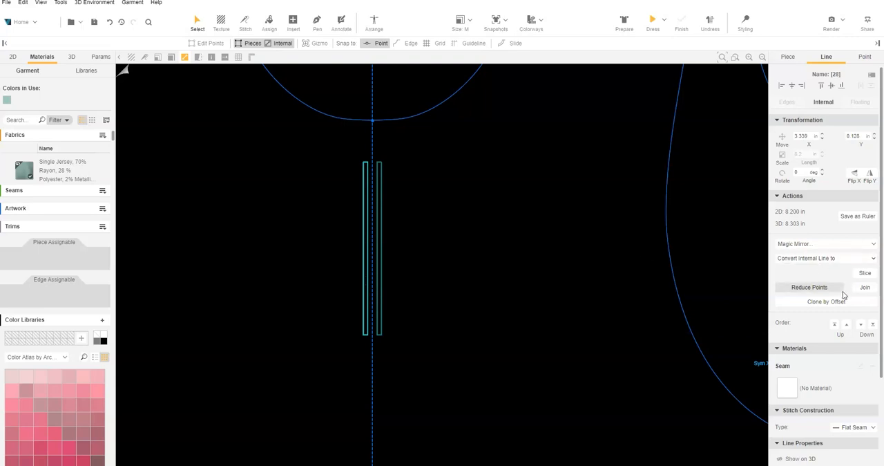
Clone the chest rectangle by offset at -0.5 X spacing into a row across the chest
left_click(827, 301)
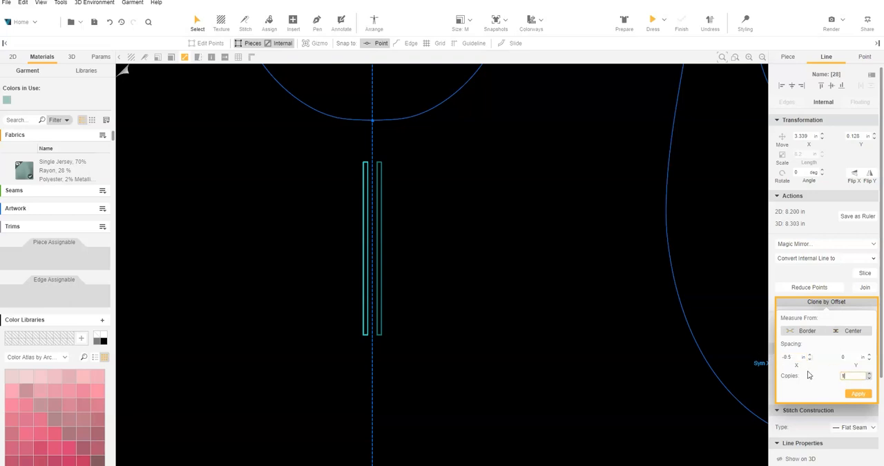
left_click(859, 393)
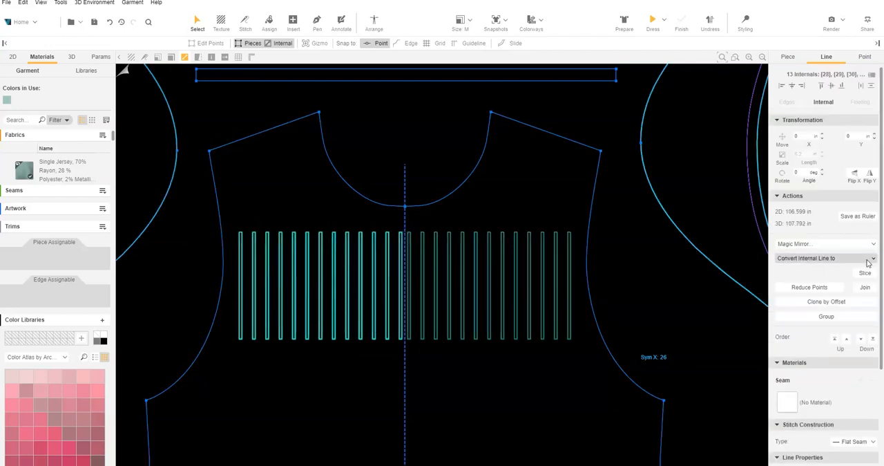
left_click(826, 257)
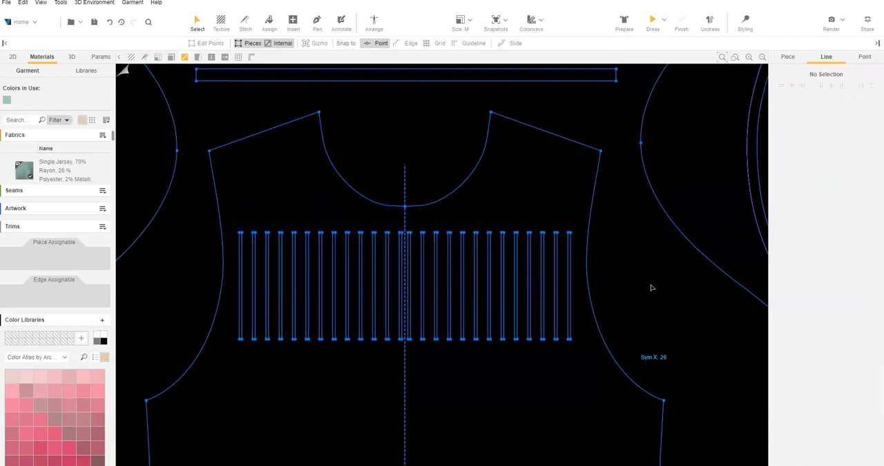
Show the 3D window, update the garment with the chest slits, and finish simulation
left_click(652, 19)
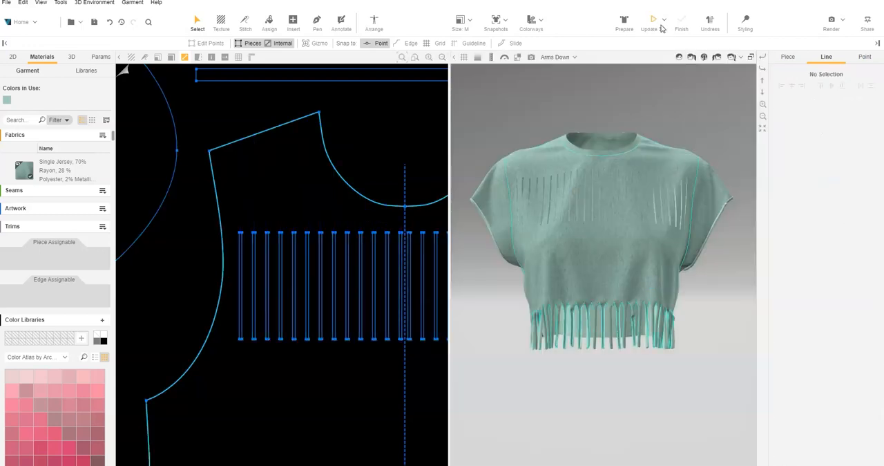
left_click(653, 20)
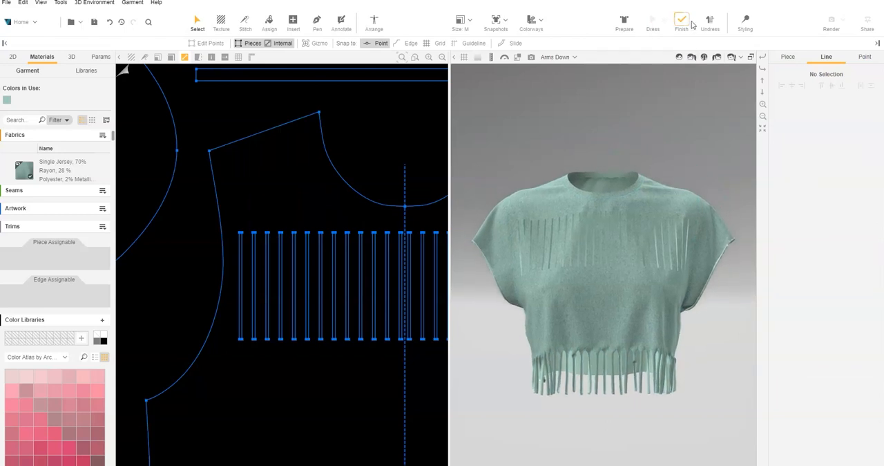
left_click(681, 19)
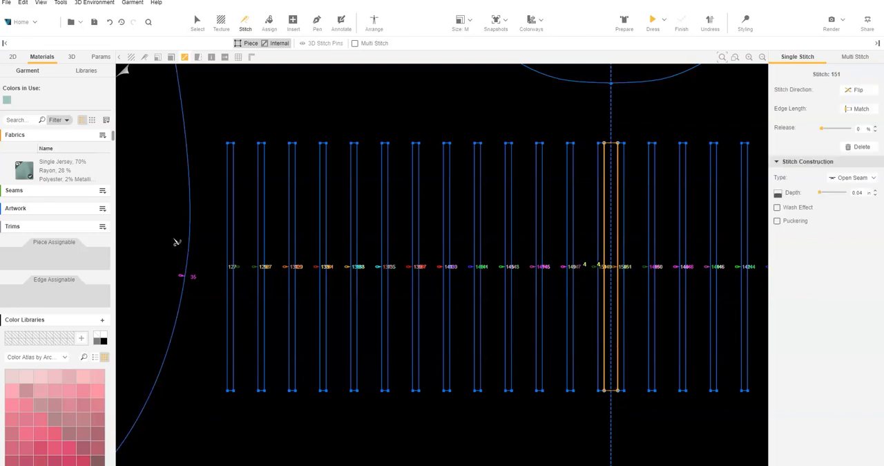
Set all 25 chest slit stitches to 70% release, then exit the Stitch tool
left_click_drag(173, 223, 536, 274)
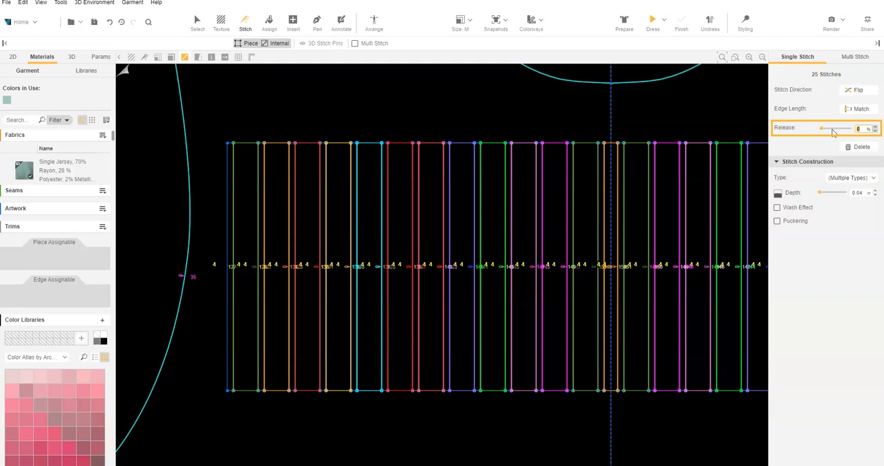
left_click_drag(822, 129, 843, 129)
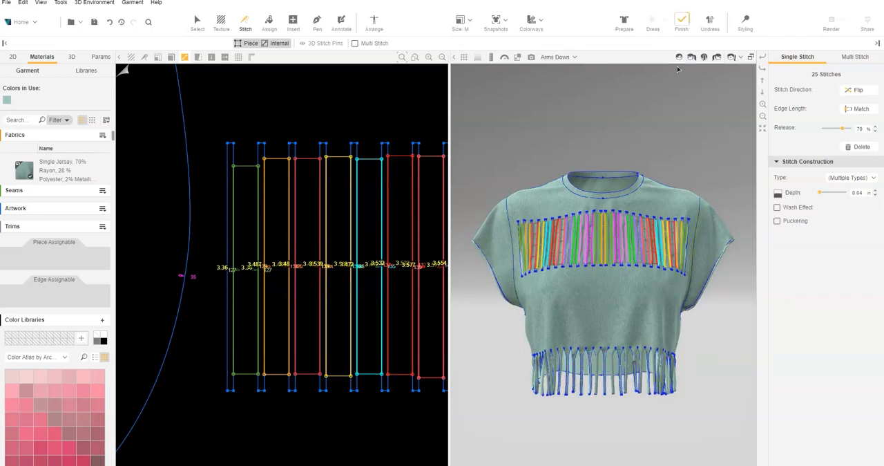
left_click(198, 21)
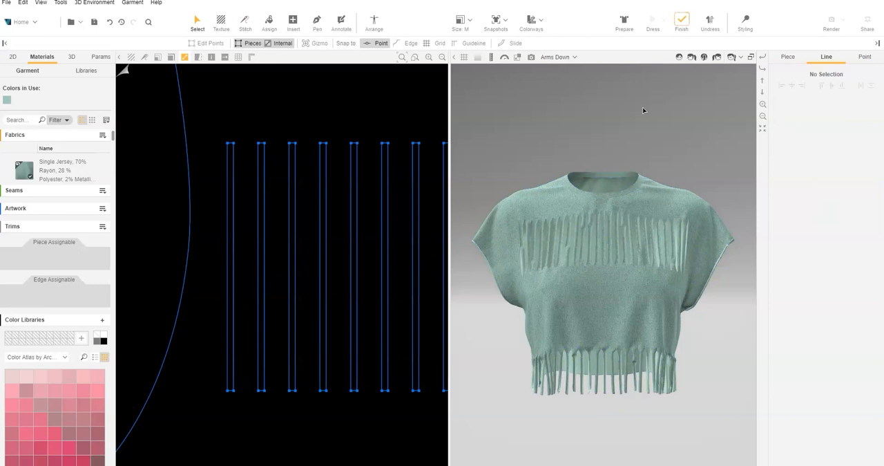